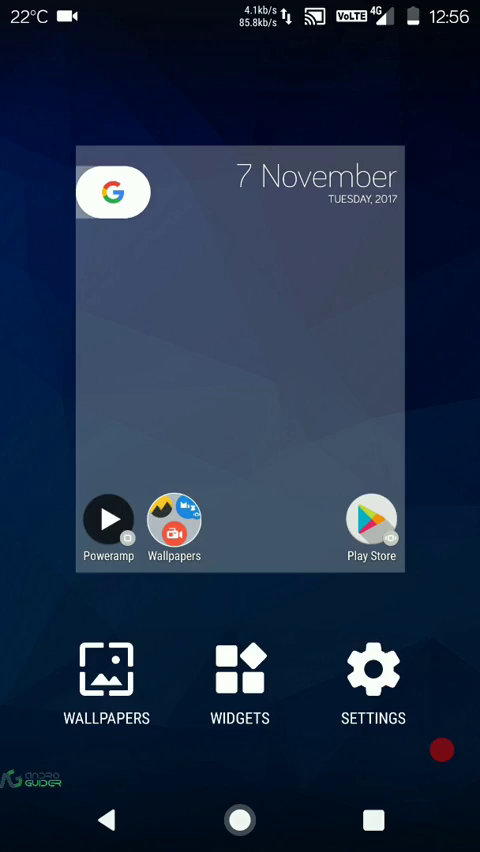
# Apply the coral reef image as the home screen wallpaper from the wallpaper choices
pyautogui.click(104, 670)
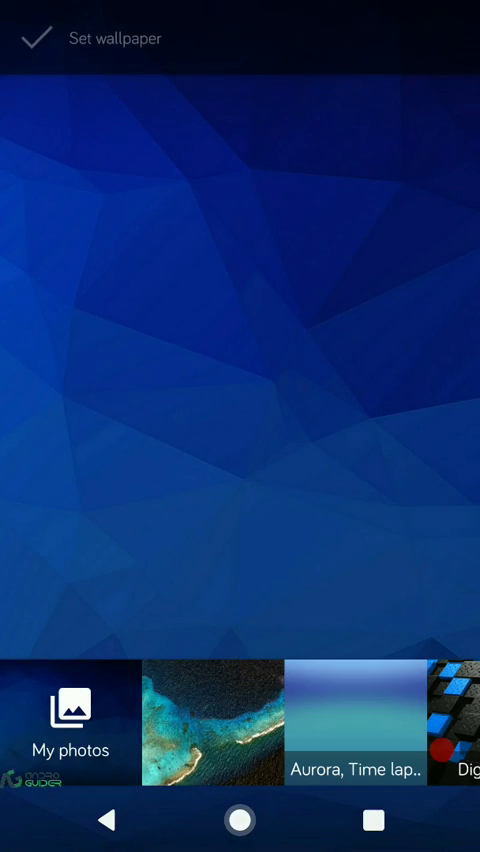
pyautogui.click(212, 730)
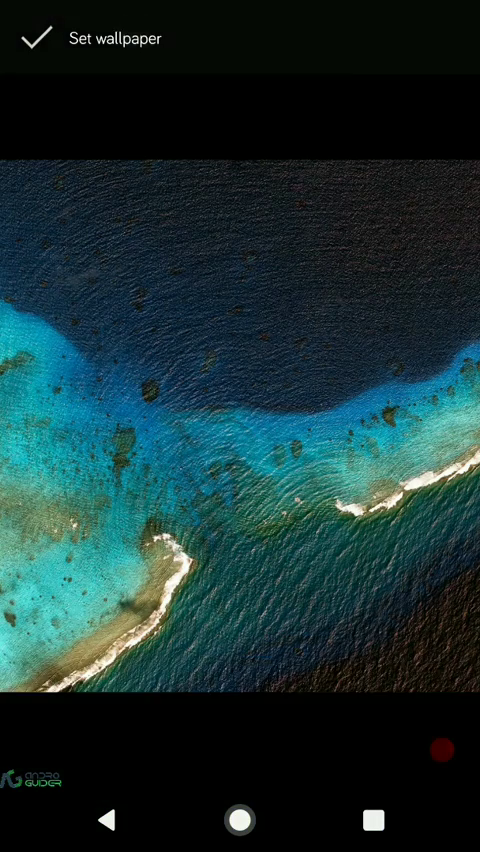
pyautogui.click(38, 40)
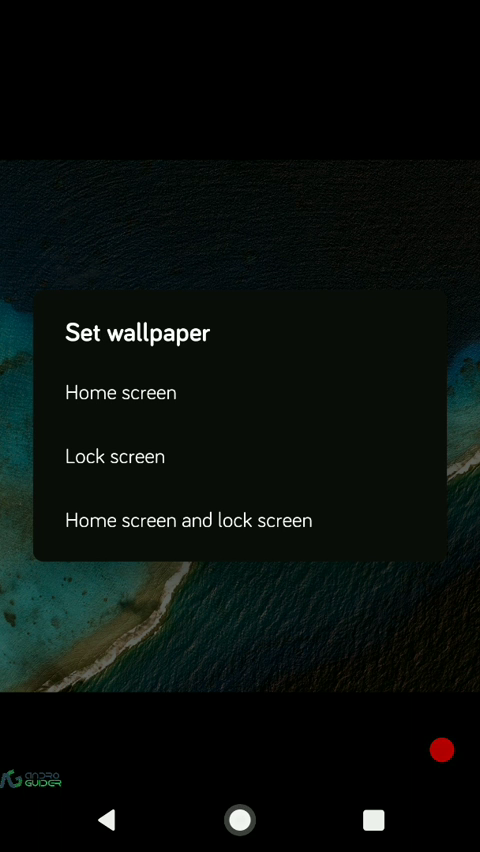
pyautogui.click(240, 820)
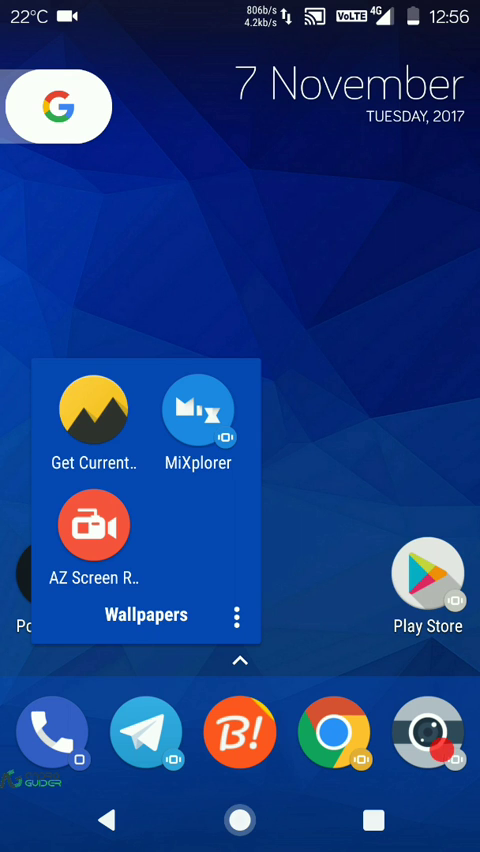
# Retrieve the current wallpaper with Get Current Wallpaper and return to the home screen
pyautogui.click(88, 412)
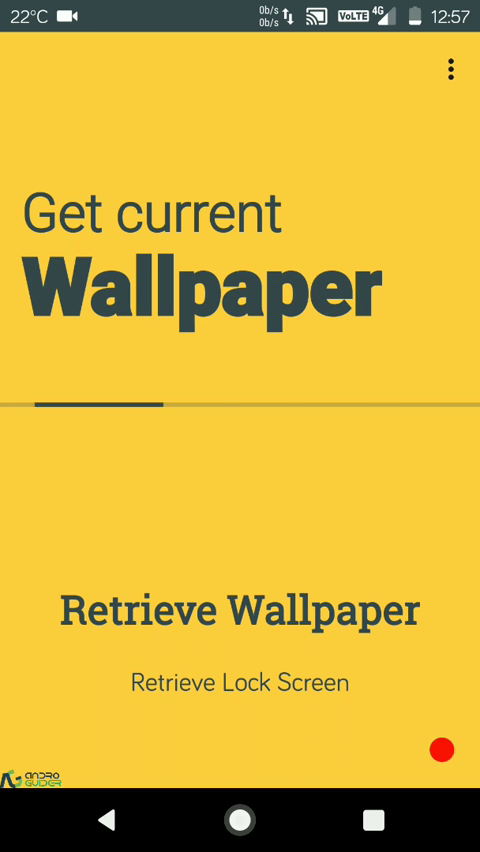
pyautogui.click(240, 612)
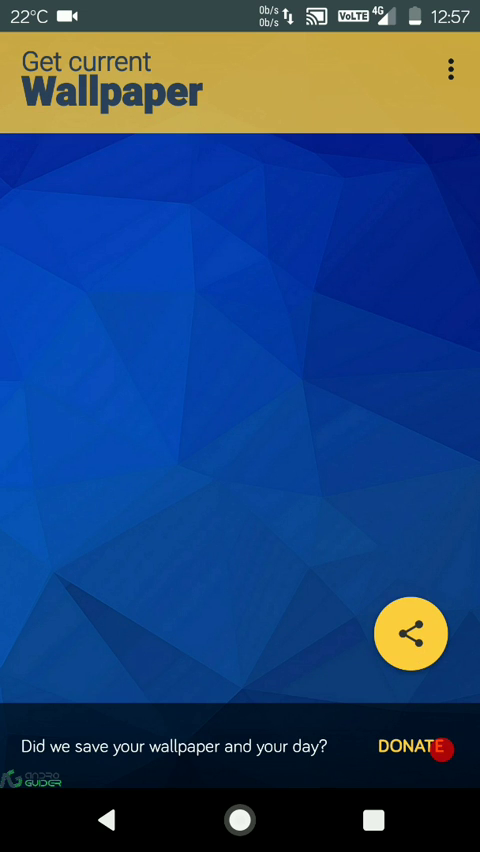
pyautogui.click(236, 820)
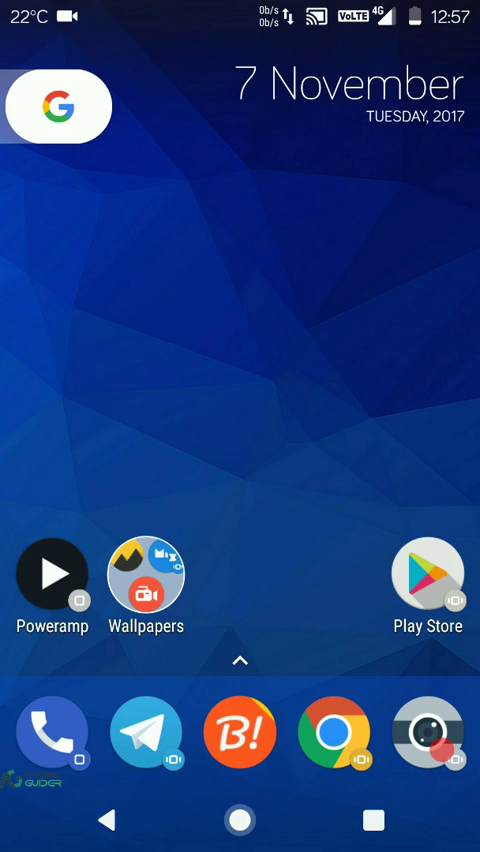
# Locate GetCurrentWallpaper_260224053.jpg in Pictures/Get Current Wallpaper with MiXplorer and view it
pyautogui.click(152, 576)
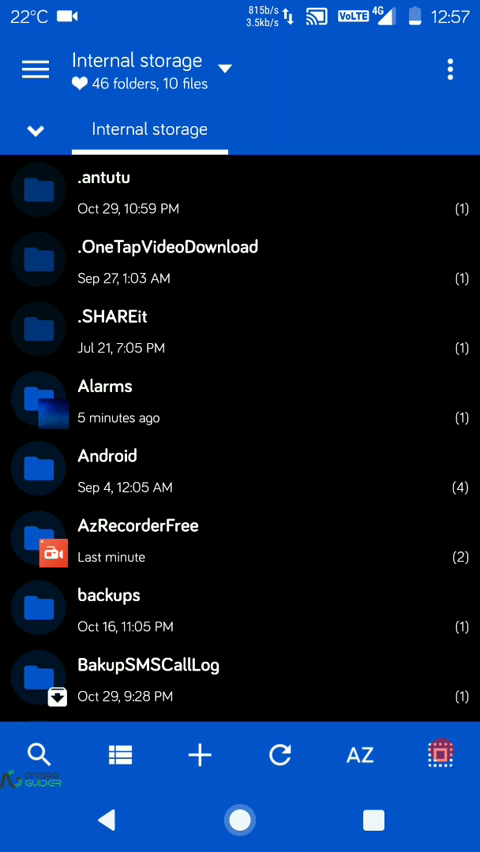
pyautogui.scroll(-3)
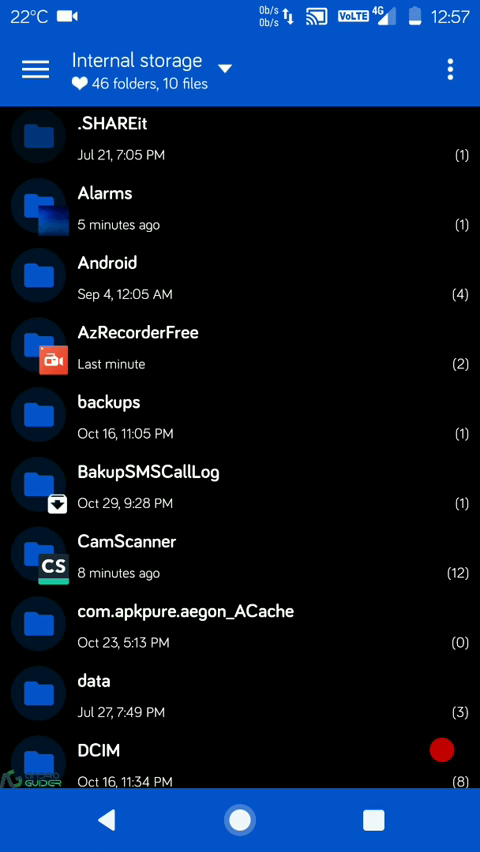
pyautogui.scroll(-3)
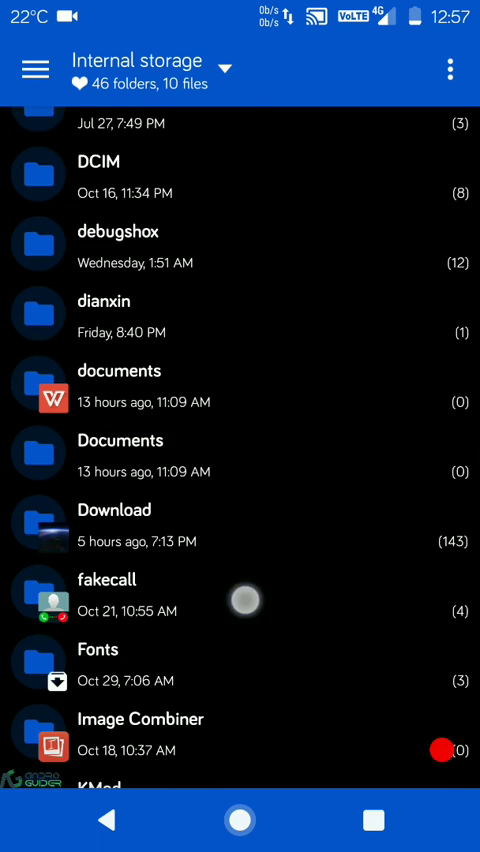
pyautogui.scroll(-3)
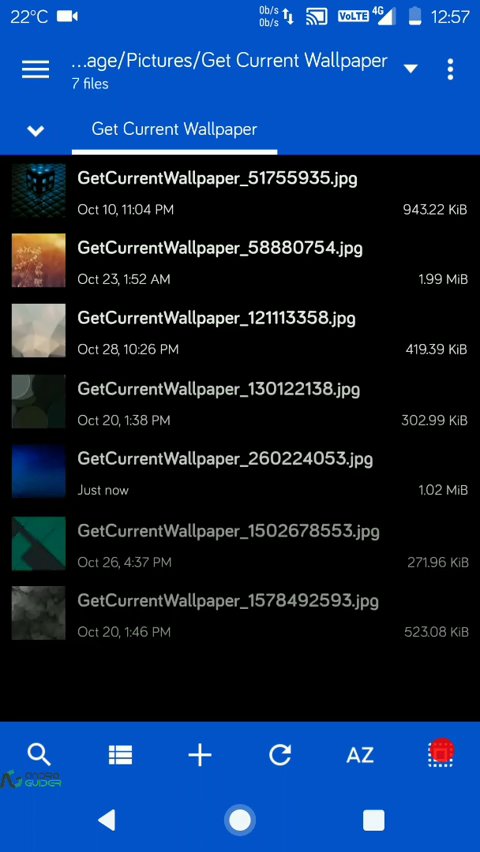
pyautogui.click(218, 470)
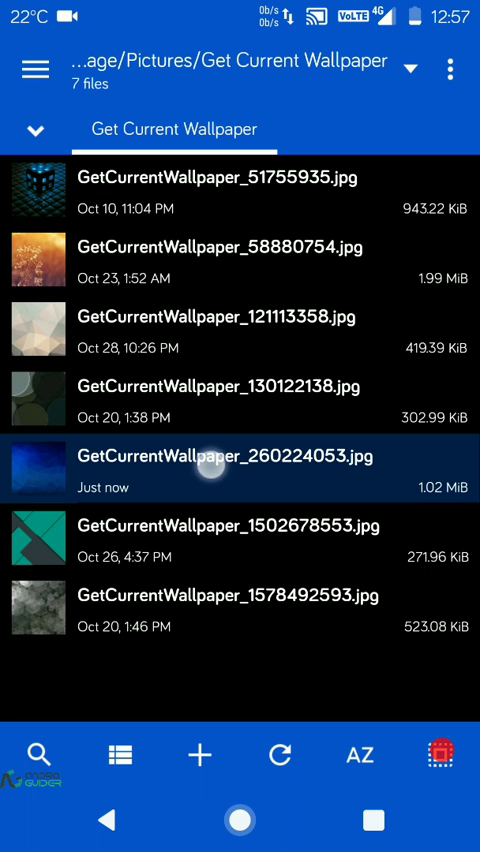
pyautogui.click(212, 468)
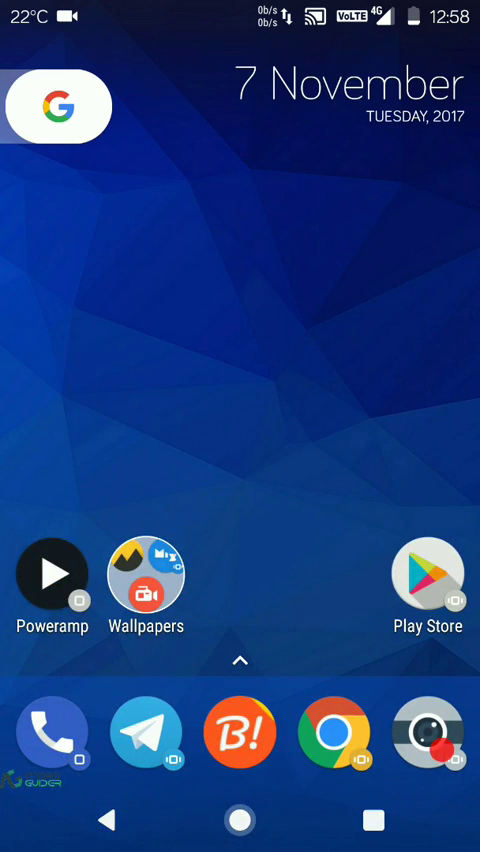
# Show Get Current Wallpaper's Play Store listing (v1.3.4) from the app's overflow menu
pyautogui.click(148, 578)
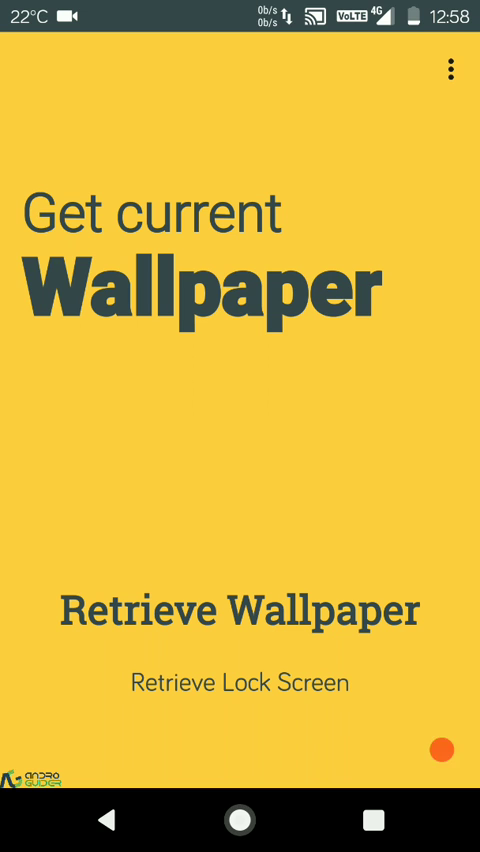
pyautogui.click(240, 812)
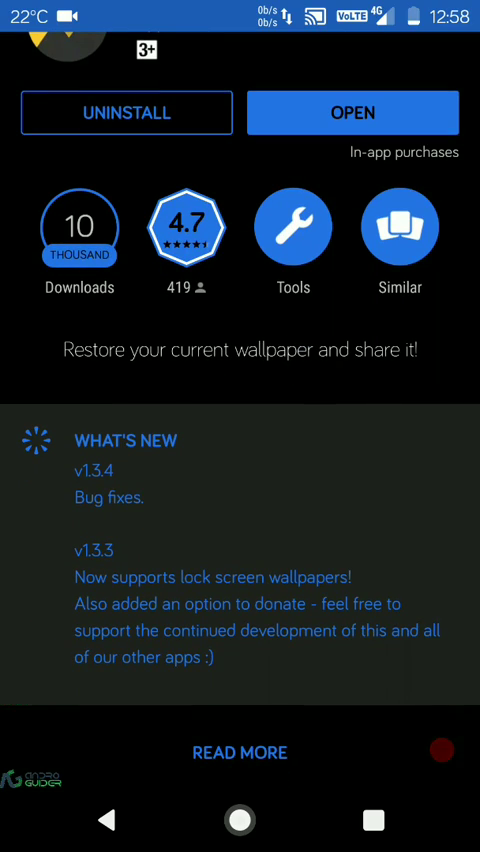
pyautogui.click(240, 752)
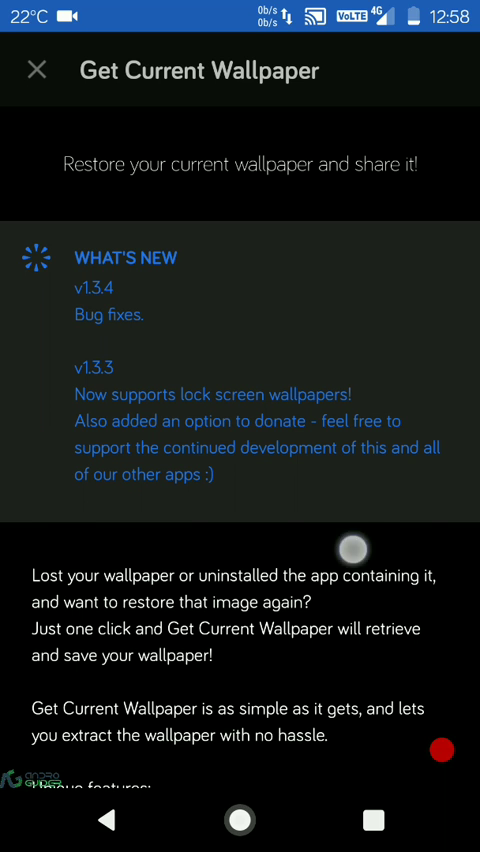
pyautogui.scroll(-3)
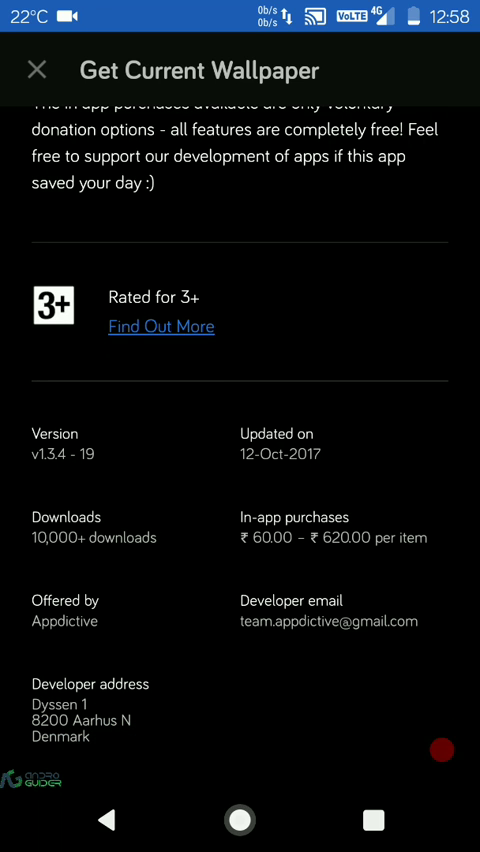
pyautogui.scroll(3)
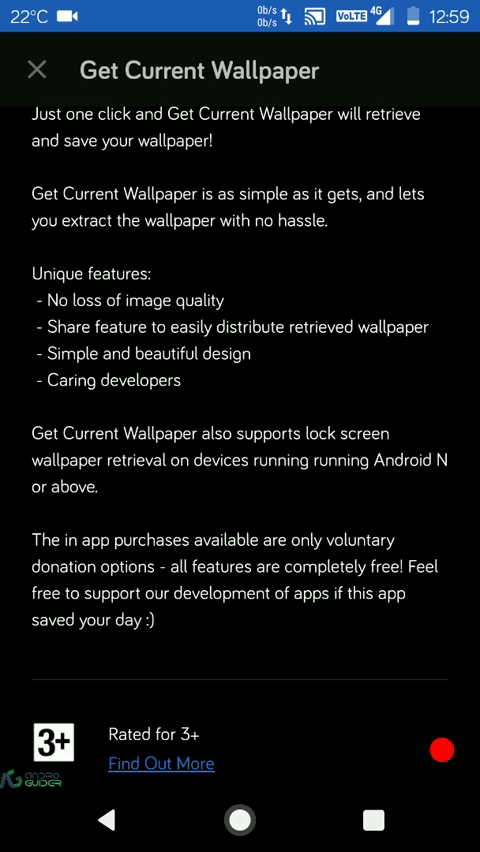
pyautogui.scroll(-3)
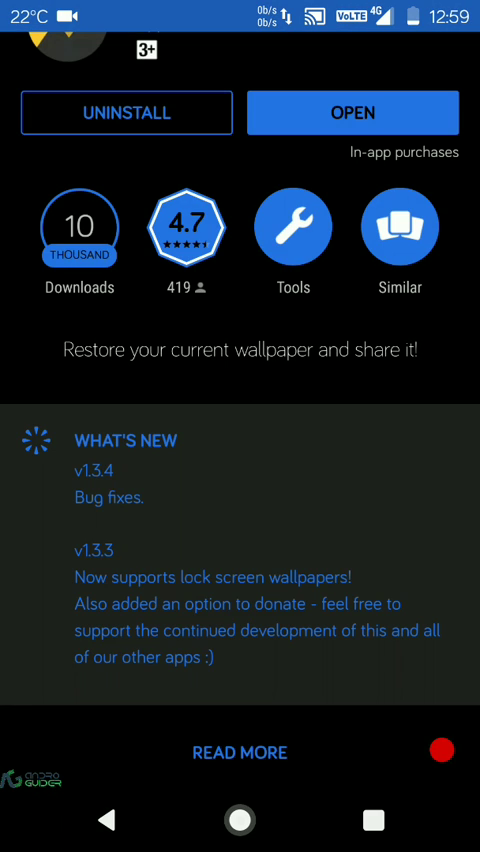
pyautogui.scroll(-3)
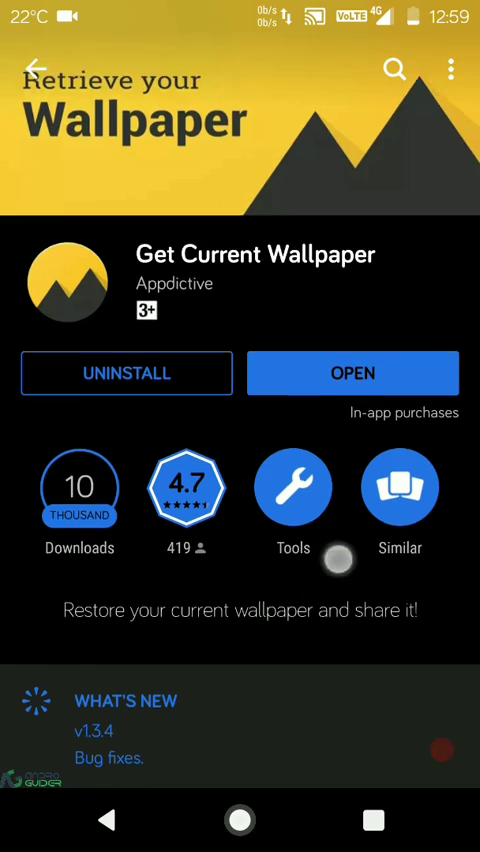
pyautogui.scroll(-3)
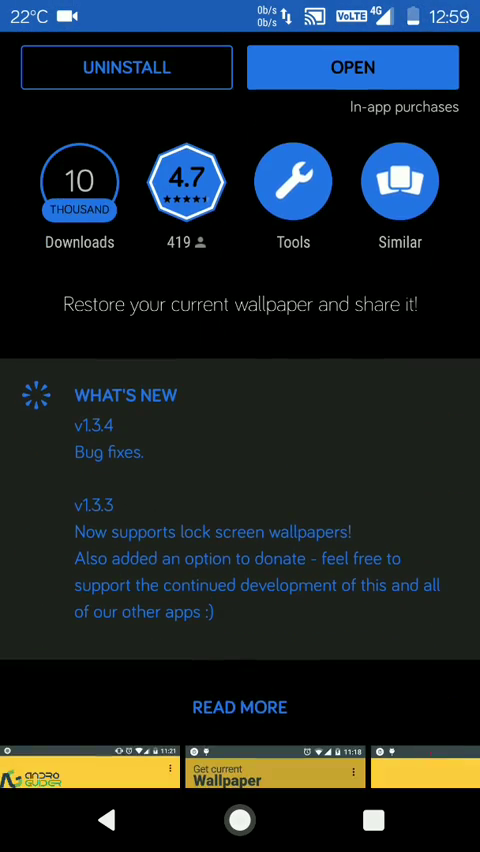